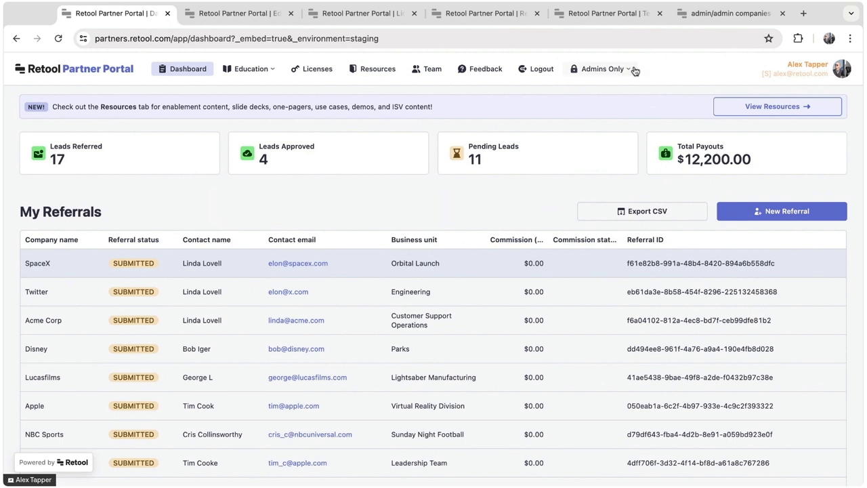
{"action": "mouse_move", "coordinate": [629, 70]}
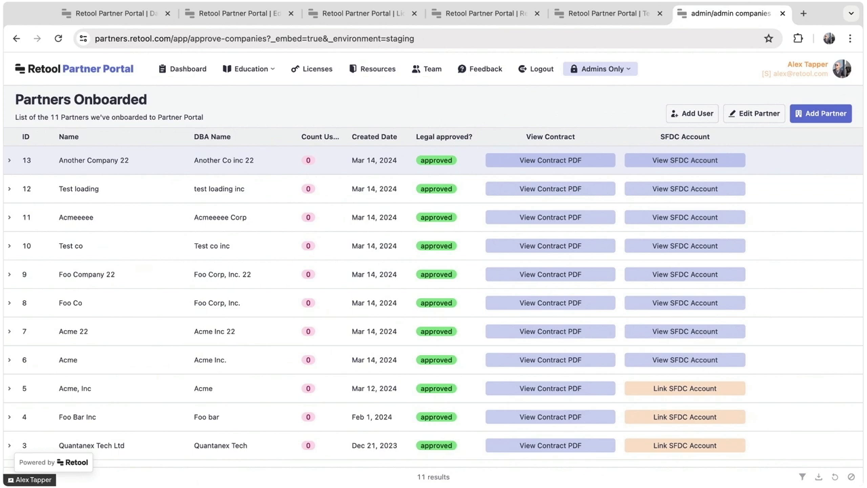
{"action": "mouse_move", "coordinate": [694, 92]}
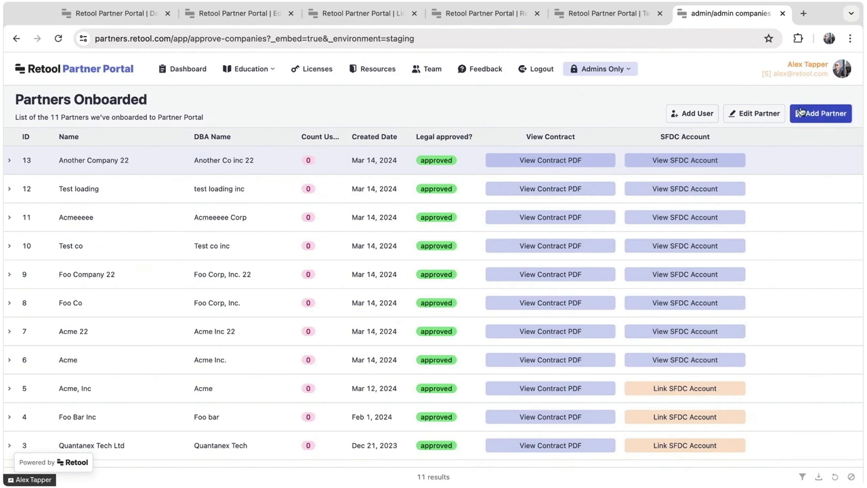
Step: Start a new partner in the Add Partner form with Is legal approved switched on
{"action": "left_click", "coordinate": [821, 114]}
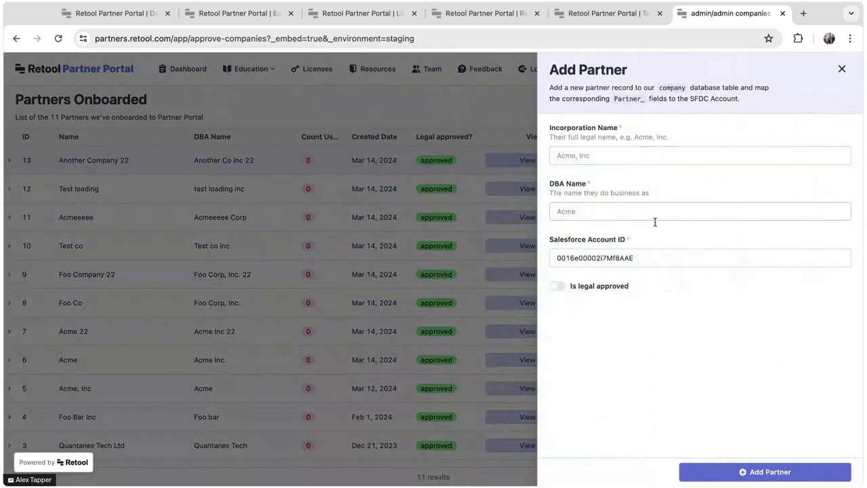
{"action": "left_click", "coordinate": [557, 284]}
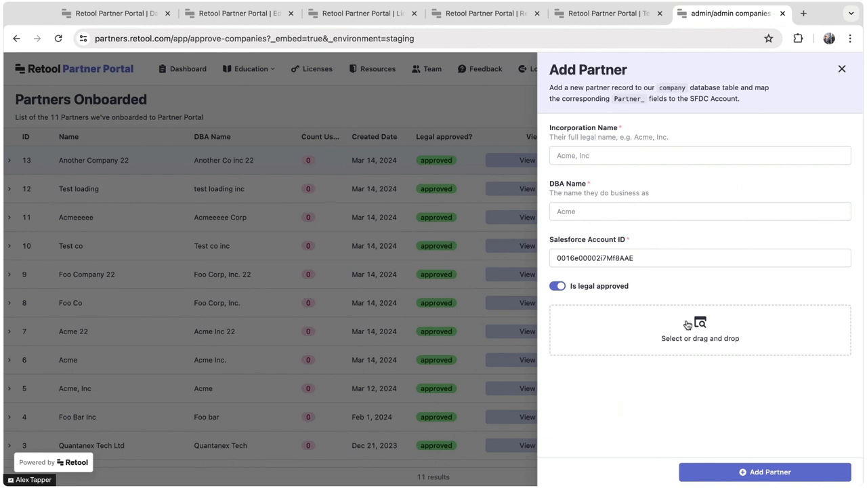
{"action": "mouse_move", "coordinate": [700, 331]}
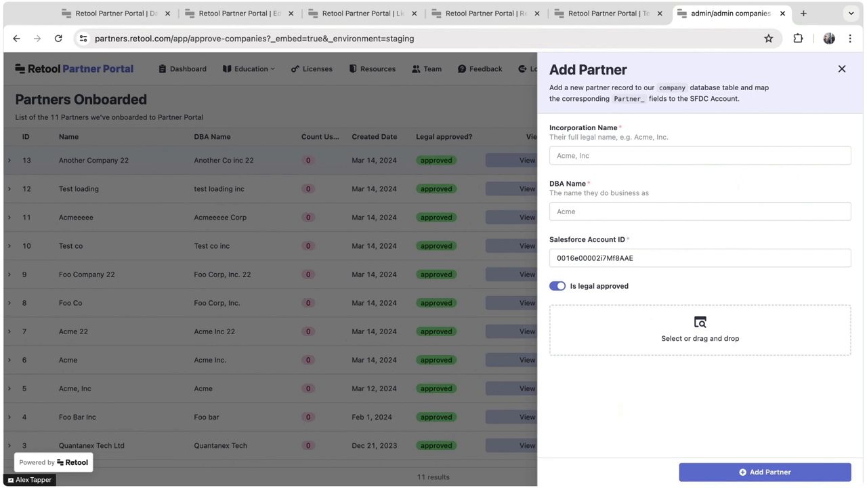
{"action": "mouse_move", "coordinate": [739, 226]}
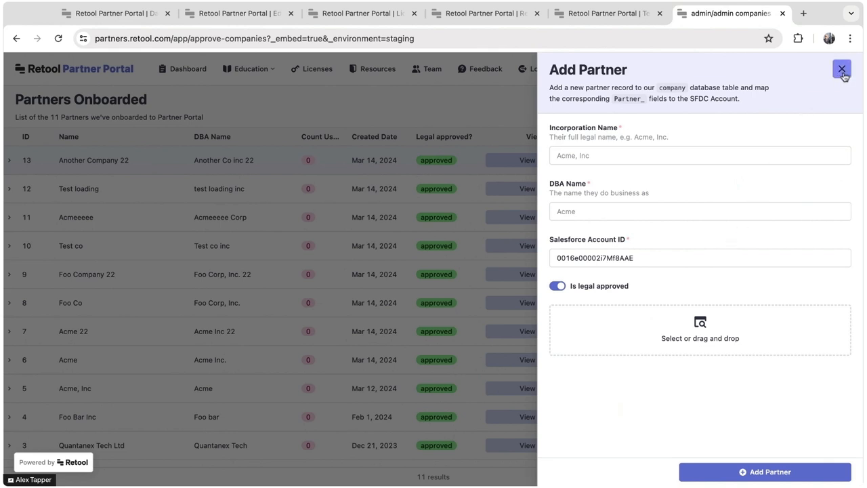
Step: Dismiss the add-partner form and bring up the Admins Only page list
{"action": "left_click", "coordinate": [765, 472]}
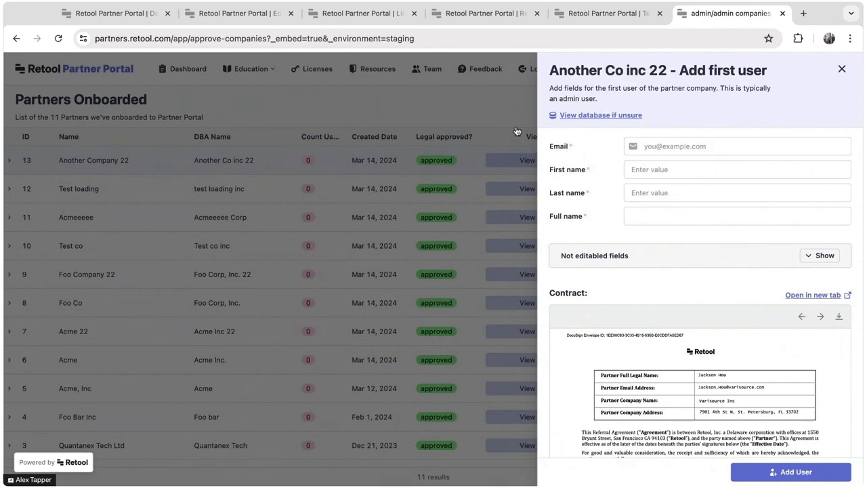
{"action": "mouse_move", "coordinate": [490, 105]}
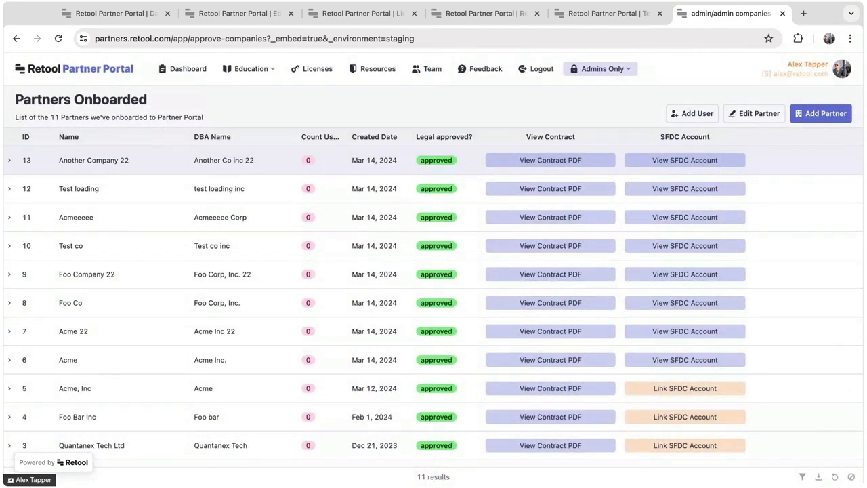
{"action": "left_click", "coordinate": [599, 68]}
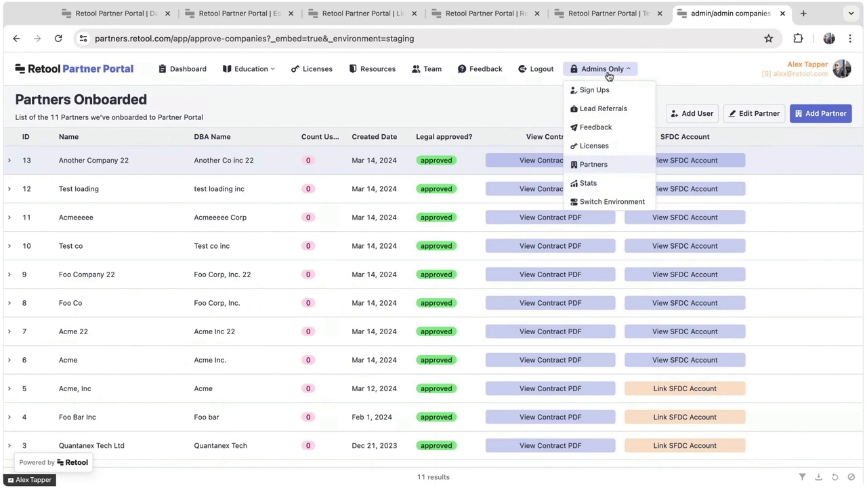
{"action": "mouse_move", "coordinate": [536, 93]}
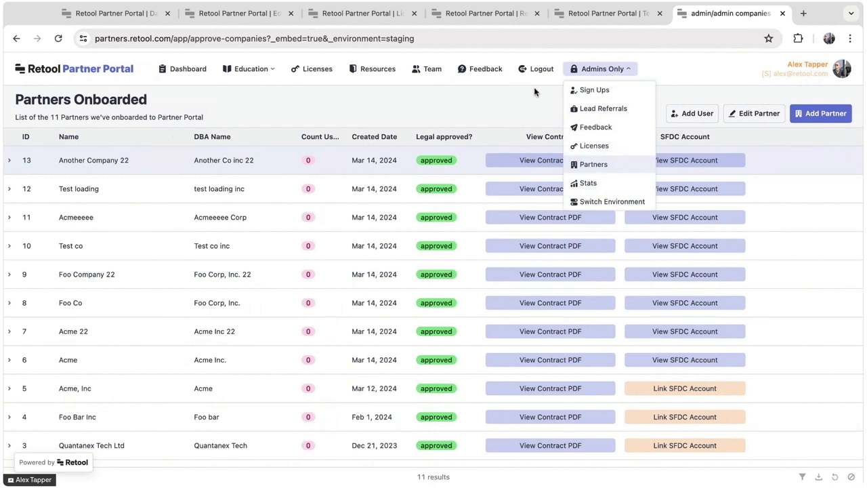
{"action": "mouse_move", "coordinate": [535, 92]}
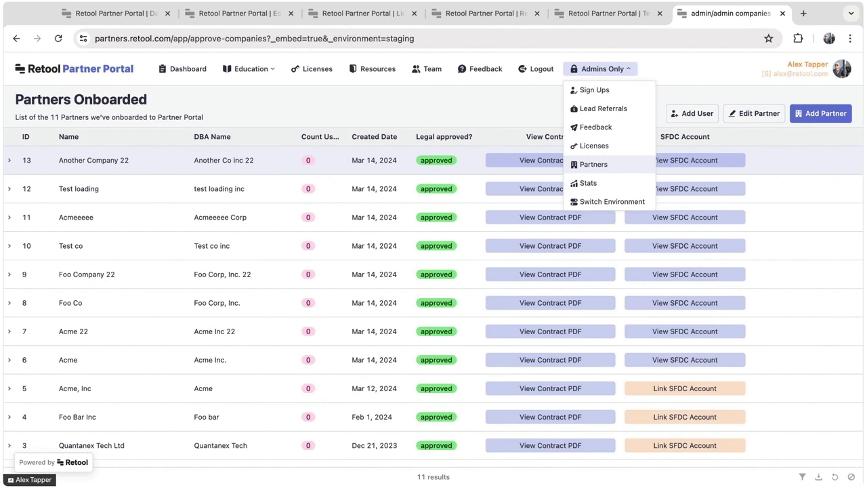
Step: Go to the Lead Referrals admin page to view the SpaceX referral
{"action": "left_click", "coordinate": [603, 109]}
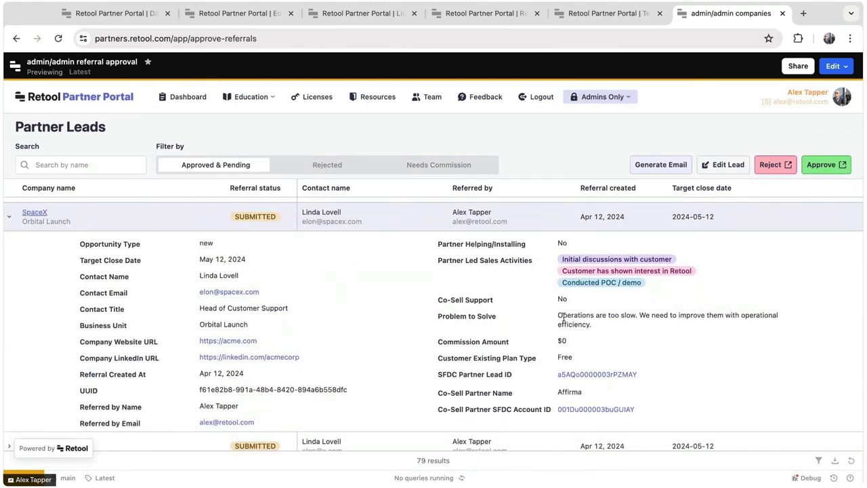
{"action": "mouse_move", "coordinate": [572, 374]}
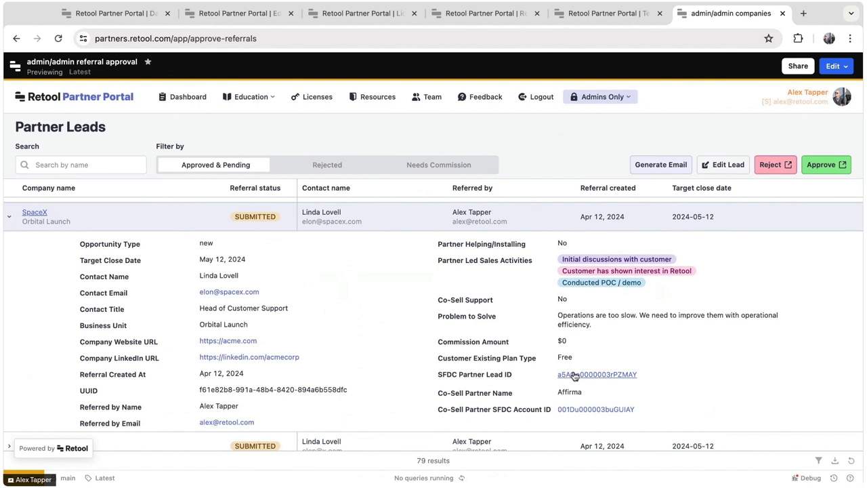
{"action": "mouse_move", "coordinate": [247, 252]}
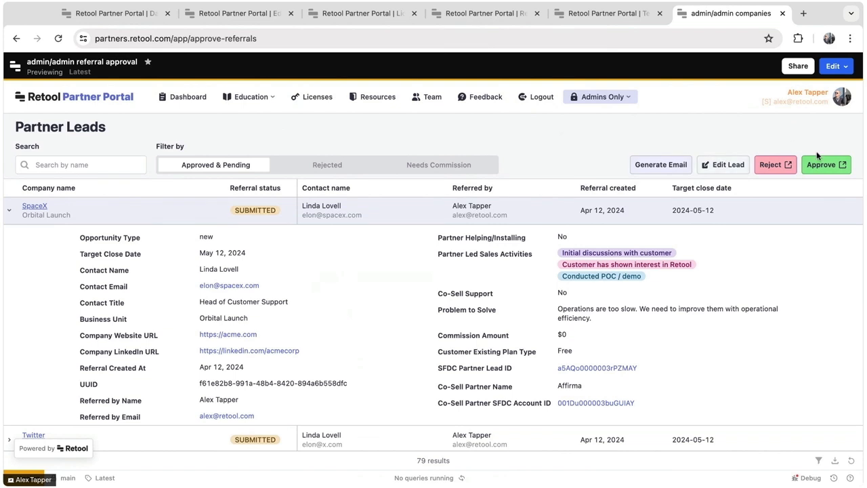
{"action": "left_click", "coordinate": [826, 165]}
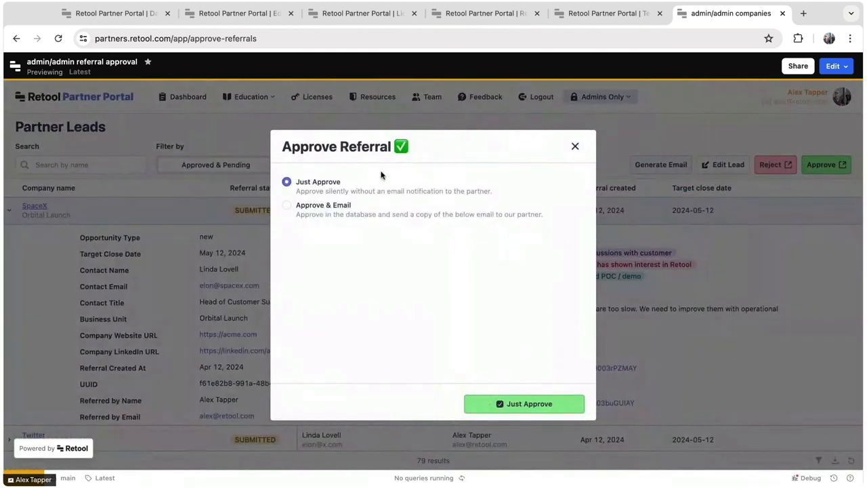
{"action": "left_click", "coordinate": [288, 206]}
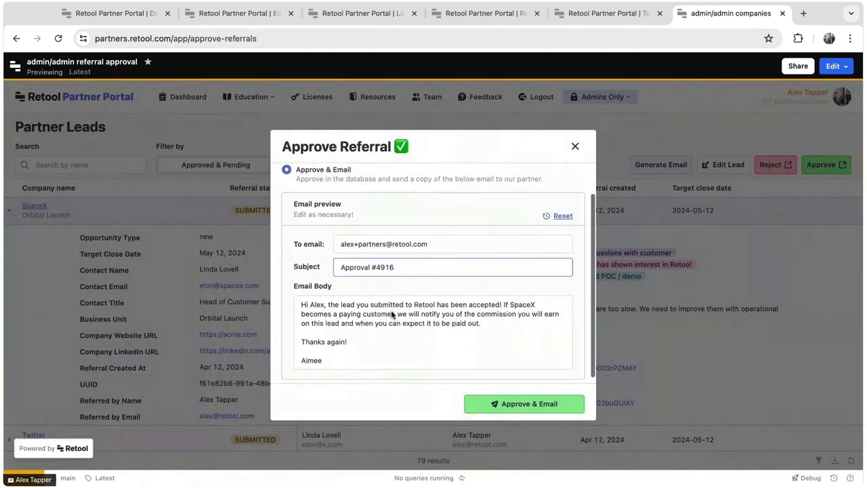
{"action": "scroll", "scroll_direction": "down", "scroll_amount": 3}
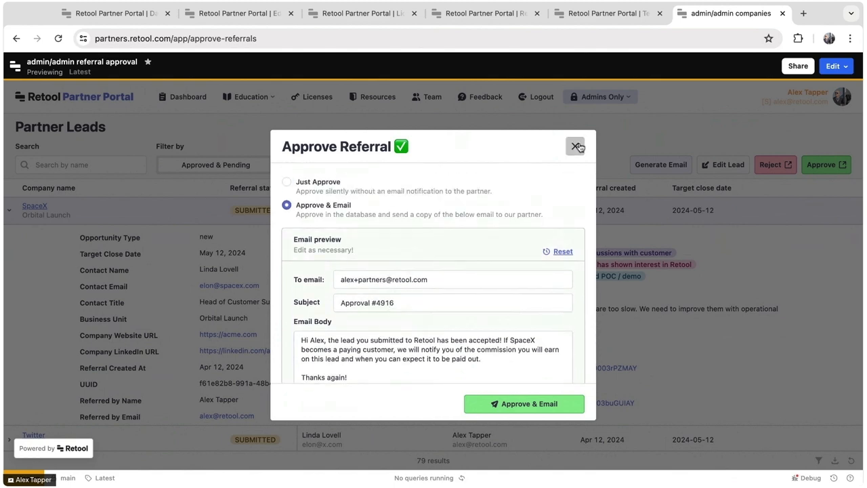
{"action": "left_click", "coordinate": [576, 146]}
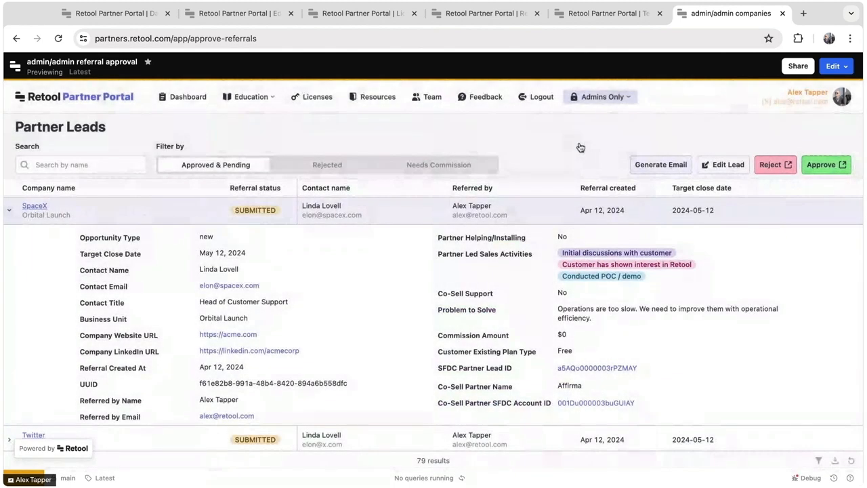
Step: Reject the SpaceX referral with reason "This lead was already submitted."
{"action": "left_click", "coordinate": [775, 165]}
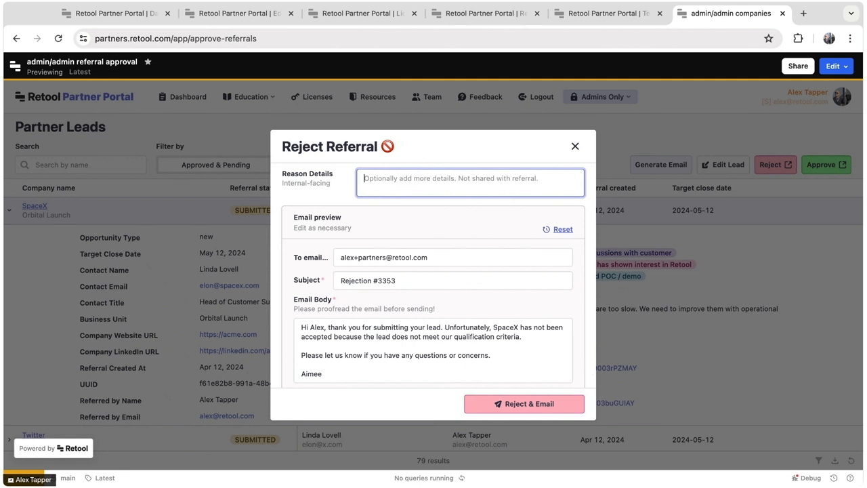
{"action": "type", "text": "This lead was already"}
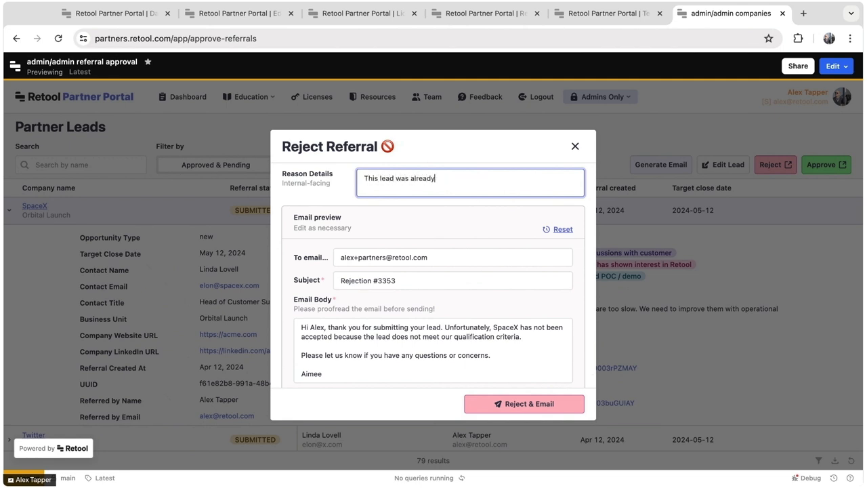
{"action": "type", "text": "submitted."}
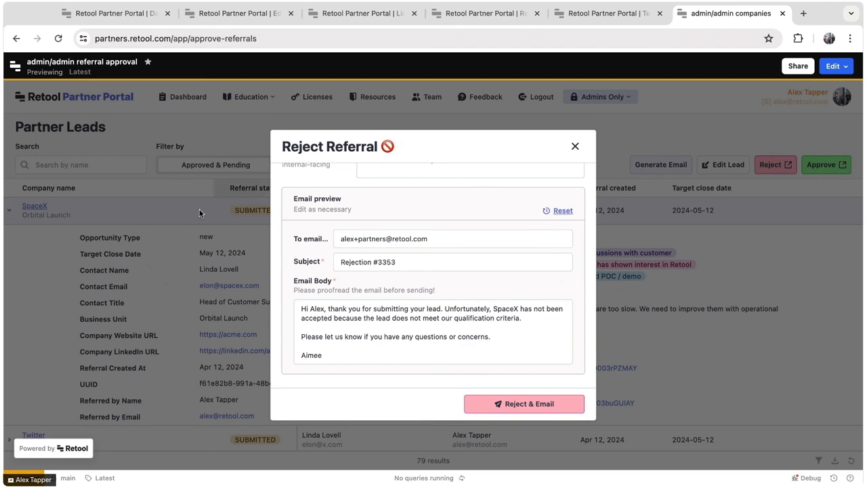
{"action": "mouse_move", "coordinate": [582, 137]}
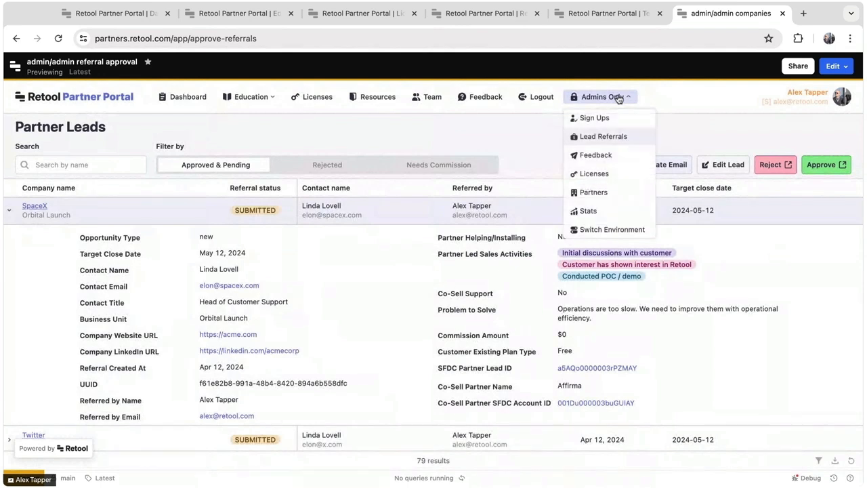
{"action": "mouse_move", "coordinate": [610, 212]}
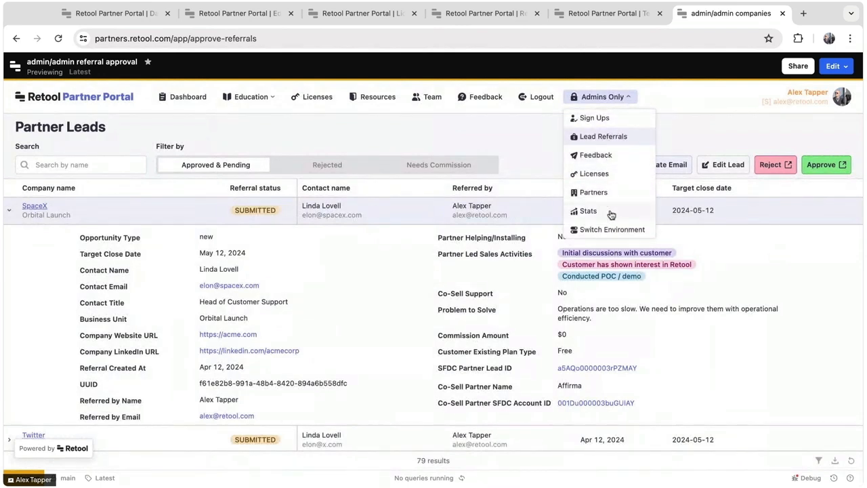
Step: View the Stats page's 42 total leads, 11 partners and monthly leads, partners, users and courses charts
{"action": "left_click", "coordinate": [589, 212]}
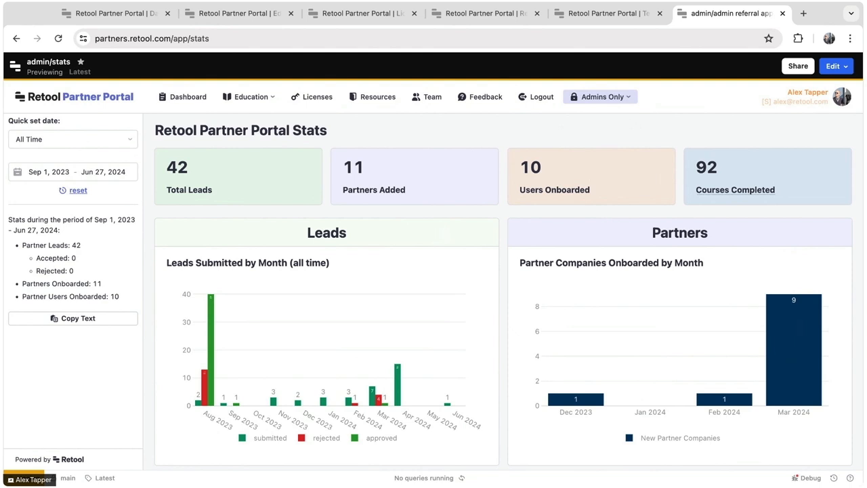
{"action": "mouse_move", "coordinate": [463, 285]}
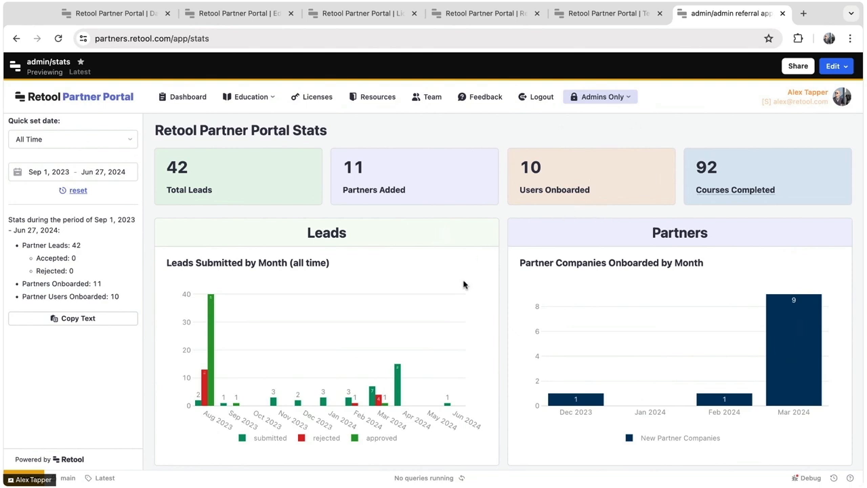
{"action": "scroll", "scroll_direction": "down", "scroll_amount": 3}
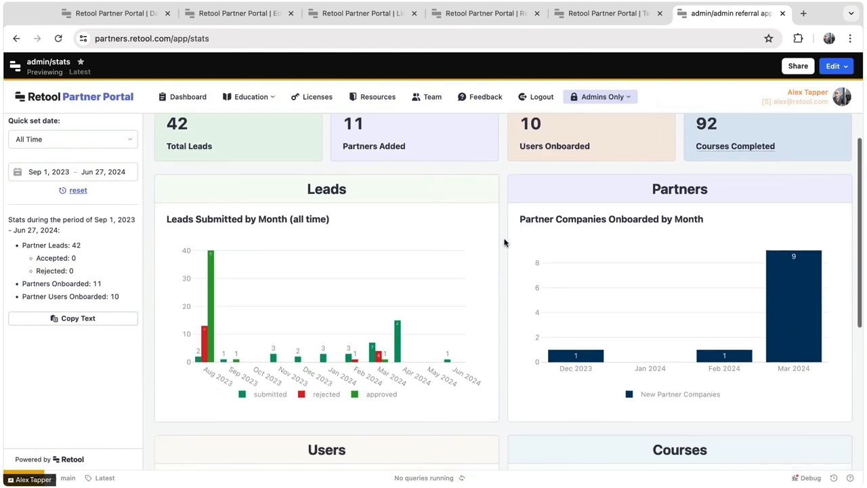
{"action": "scroll", "scroll_direction": "down", "scroll_amount": 3}
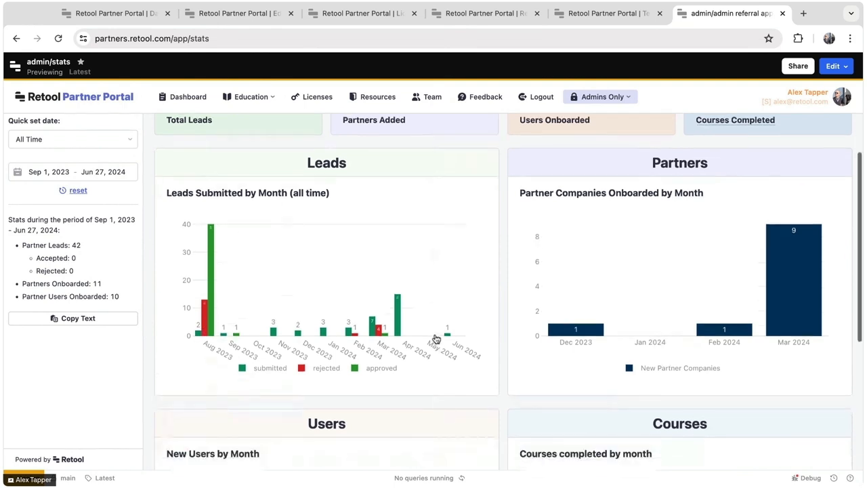
{"action": "scroll", "scroll_direction": "down", "scroll_amount": 3}
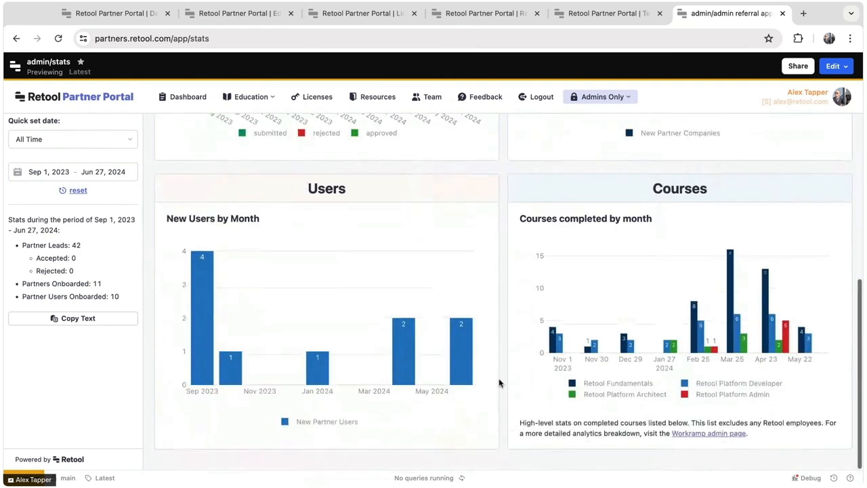
{"action": "mouse_move", "coordinate": [460, 332]}
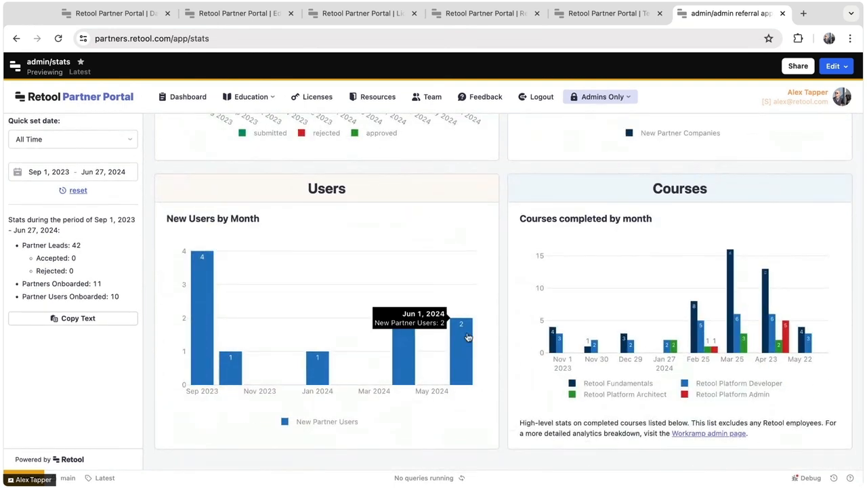
{"action": "mouse_move", "coordinate": [495, 339]}
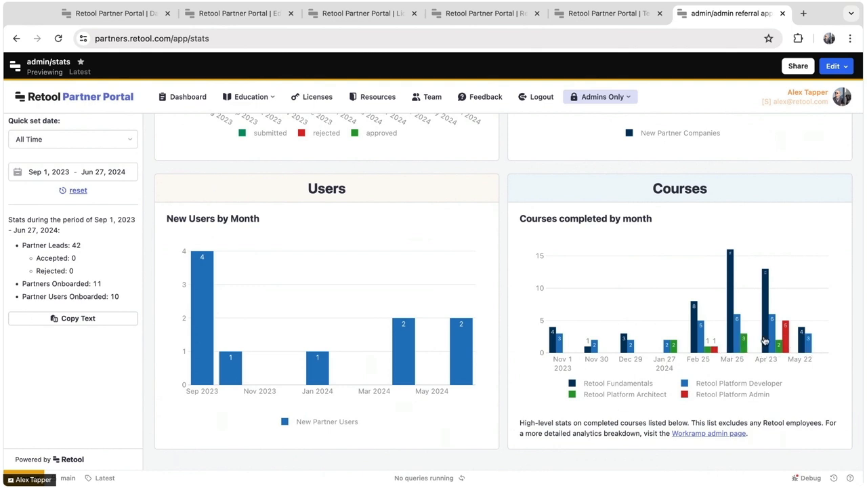
{"action": "scroll", "scroll_direction": "down", "scroll_amount": 3}
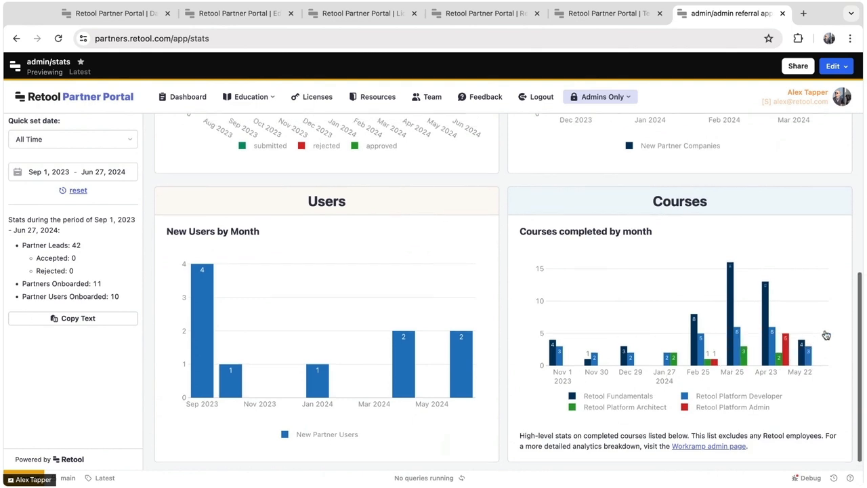